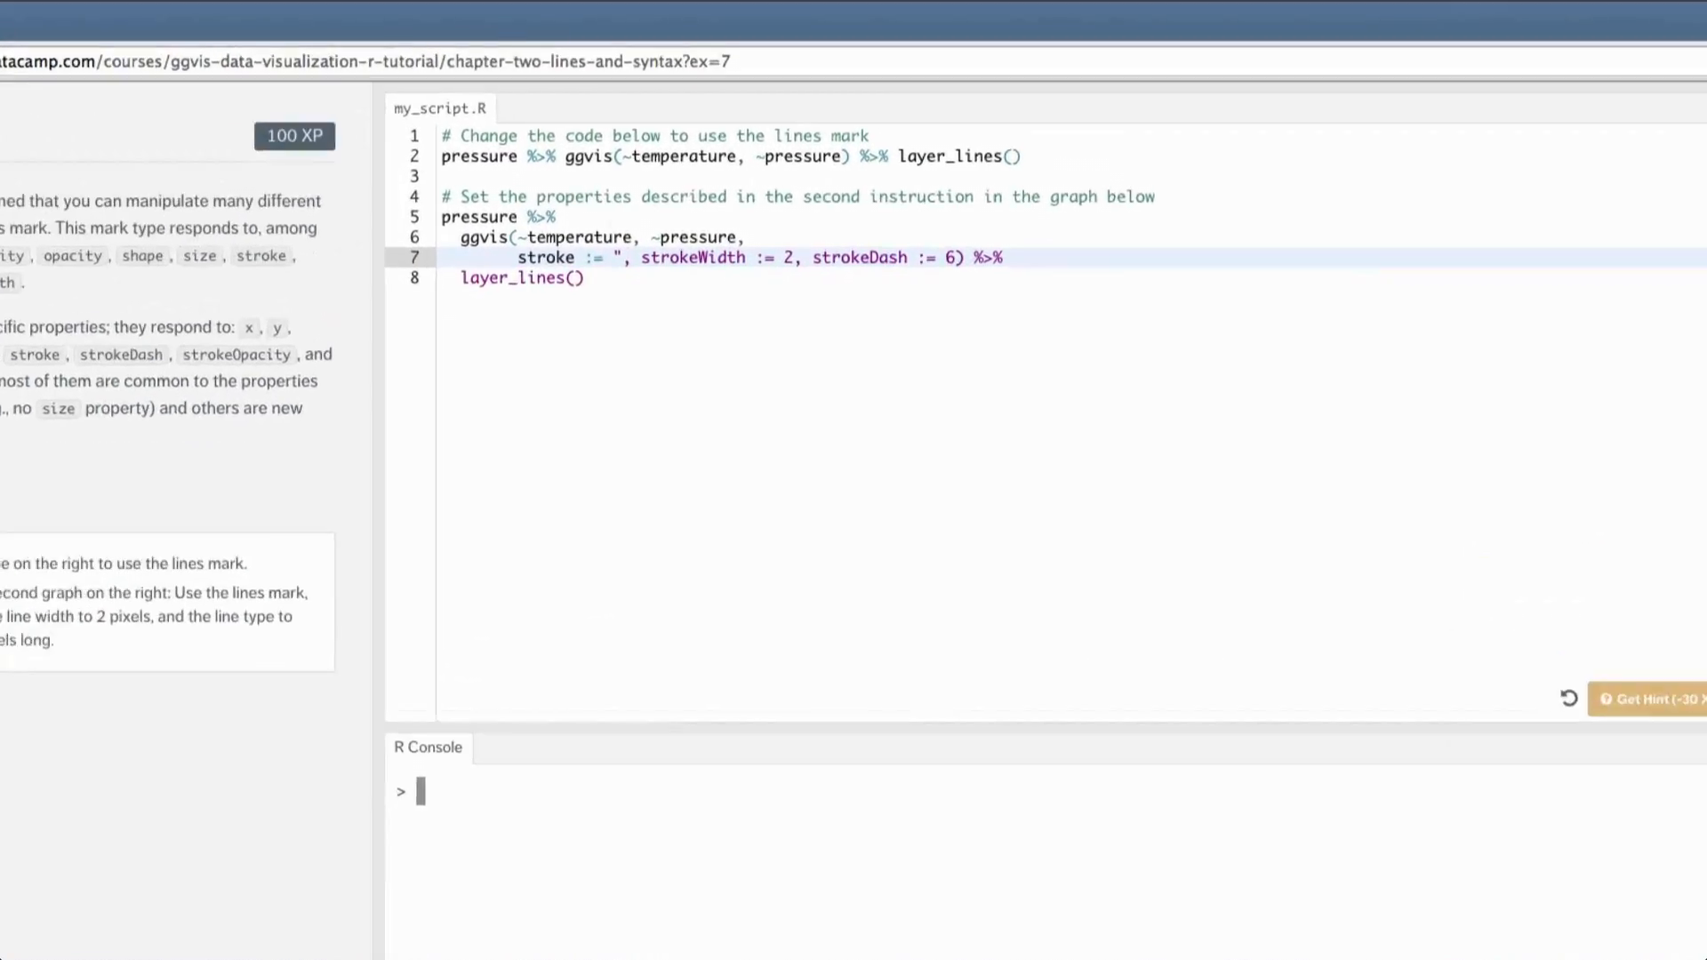
Set line 7's stroke to "blue" and submit the ggvis script for checking.
text(blue)
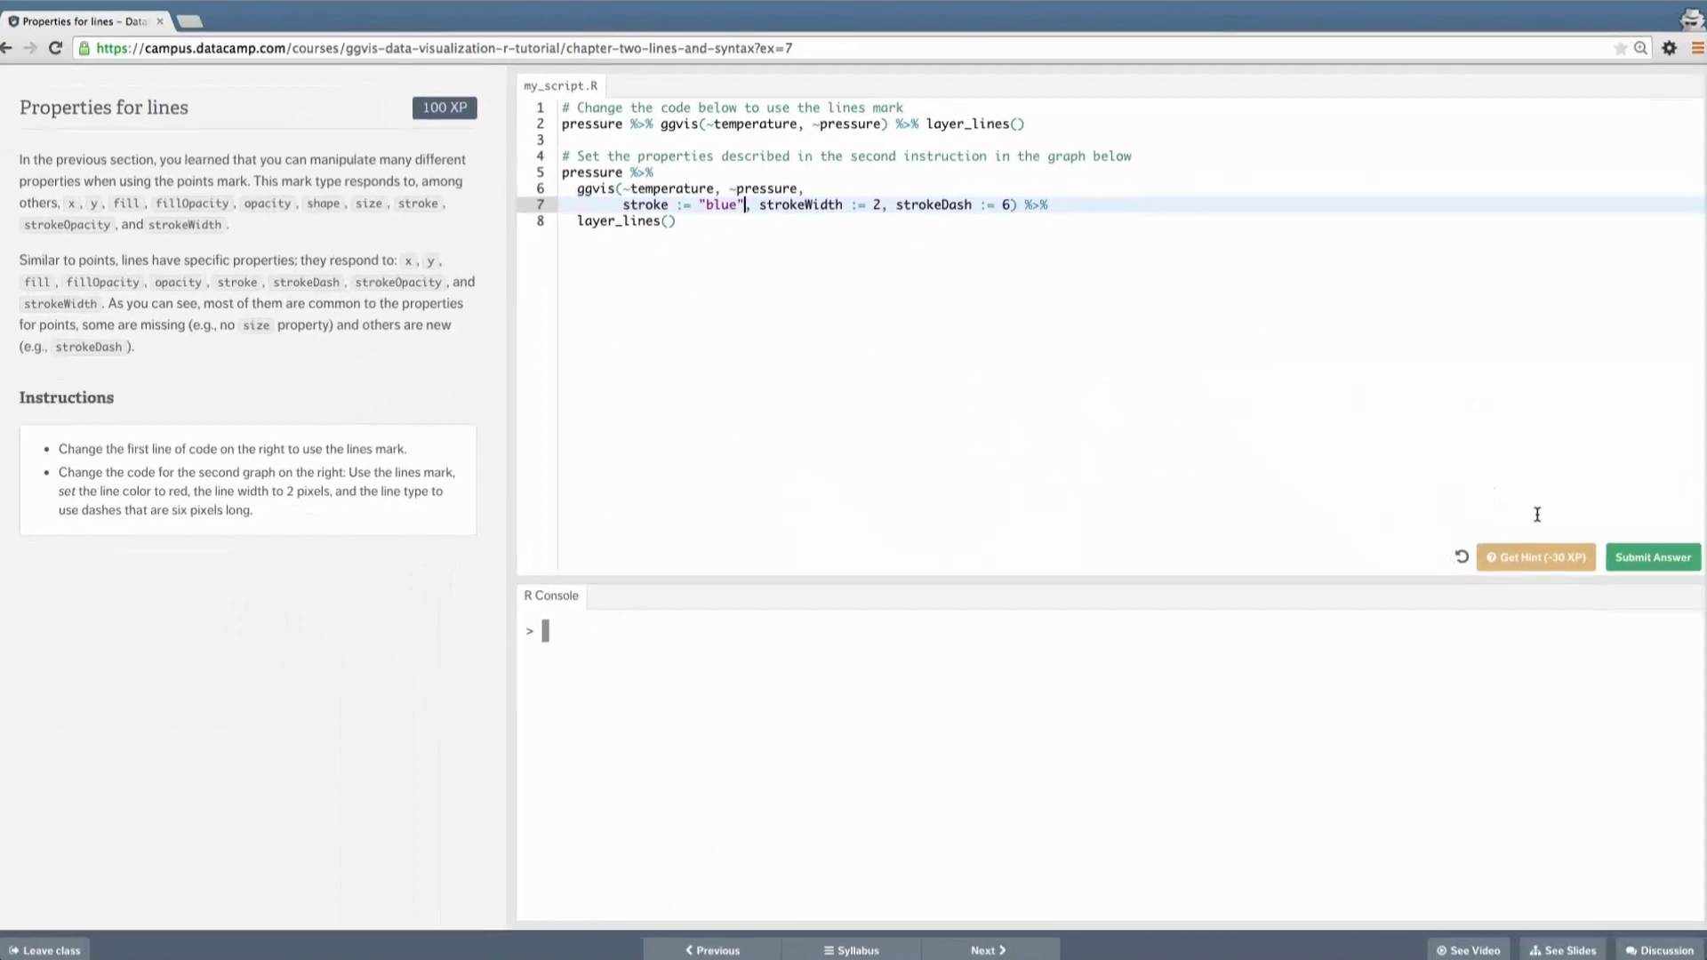
click(1650, 556)
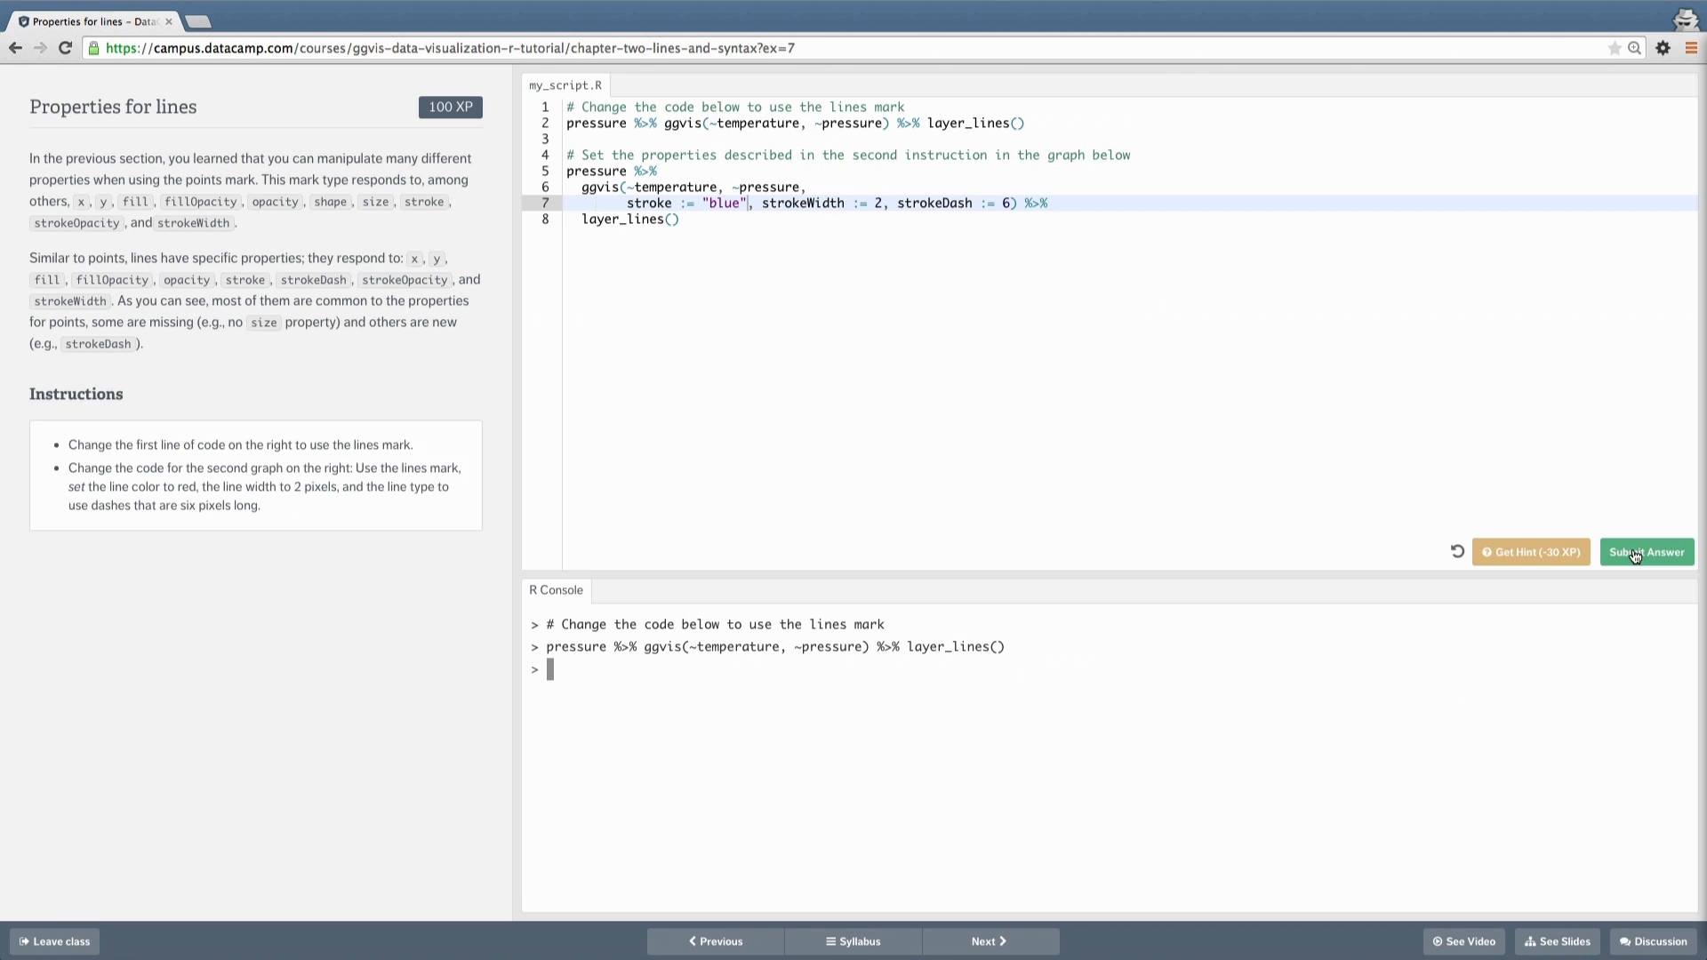
click(1647, 551)
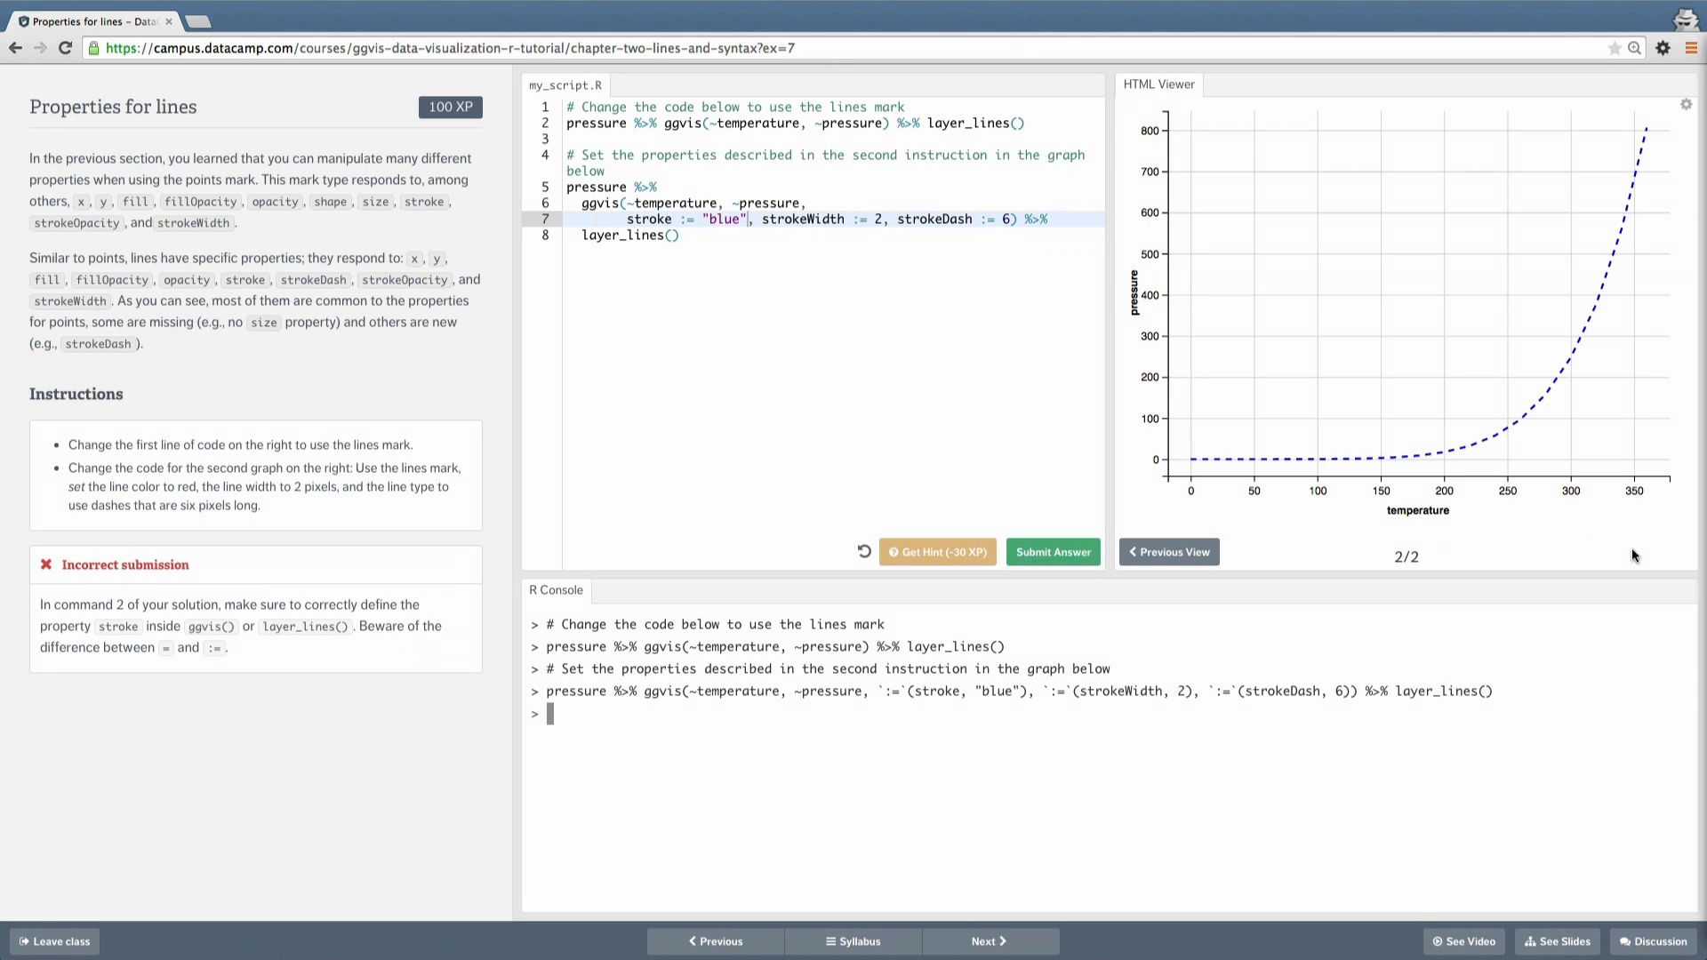